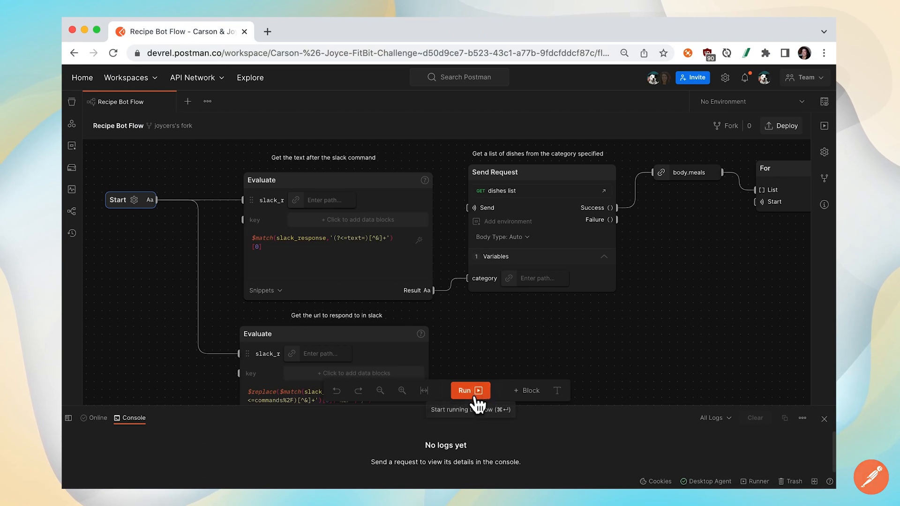
- Run the Recipe Bot Flow once so all blocks complete and requests are logged
{"action": "left_click", "coordinate": [470, 390]}
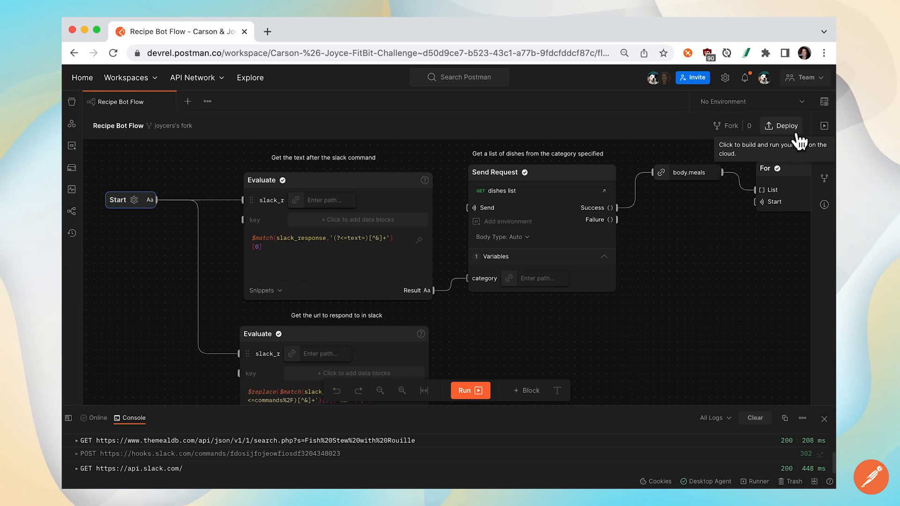
- Deploy the Recipe Bot Flow to the Postman cloud to get its webhook URL
{"action": "left_click", "coordinate": [781, 125]}
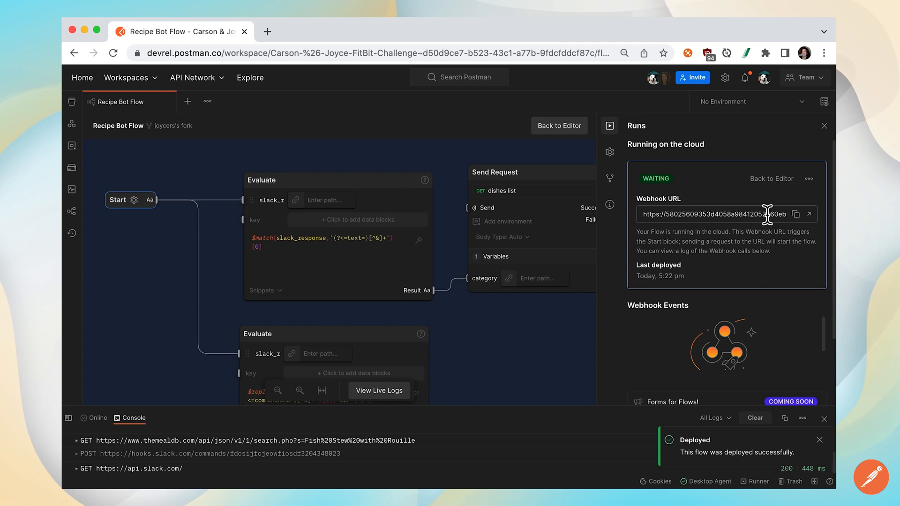
{"action": "mouse_move", "coordinate": [795, 214]}
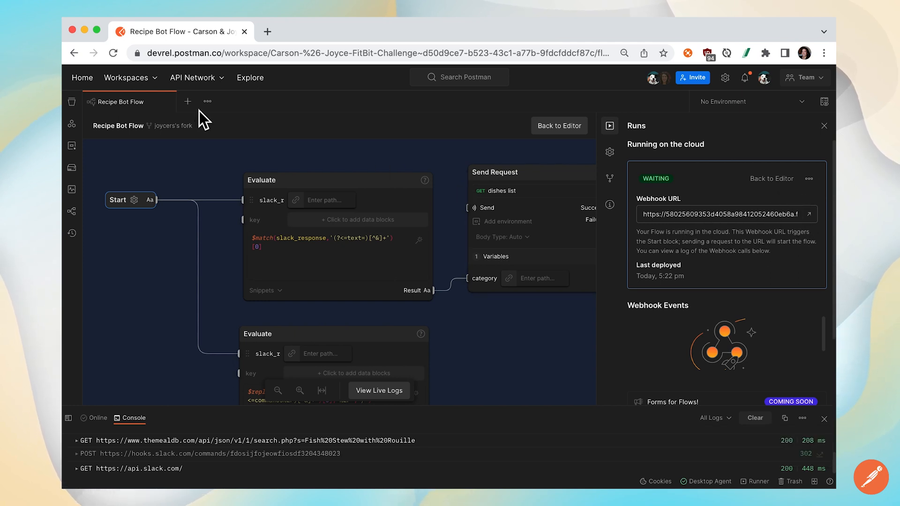
- Send a POST with raw body 'test data' to the flow's webhook URL and get 200 OK
{"action": "left_click", "coordinate": [188, 101]}
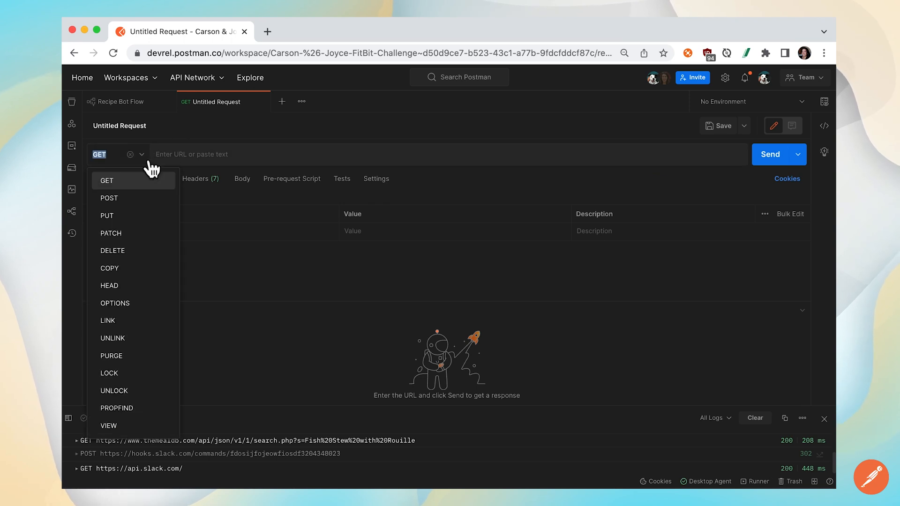
{"action": "left_click", "coordinate": [109, 198]}
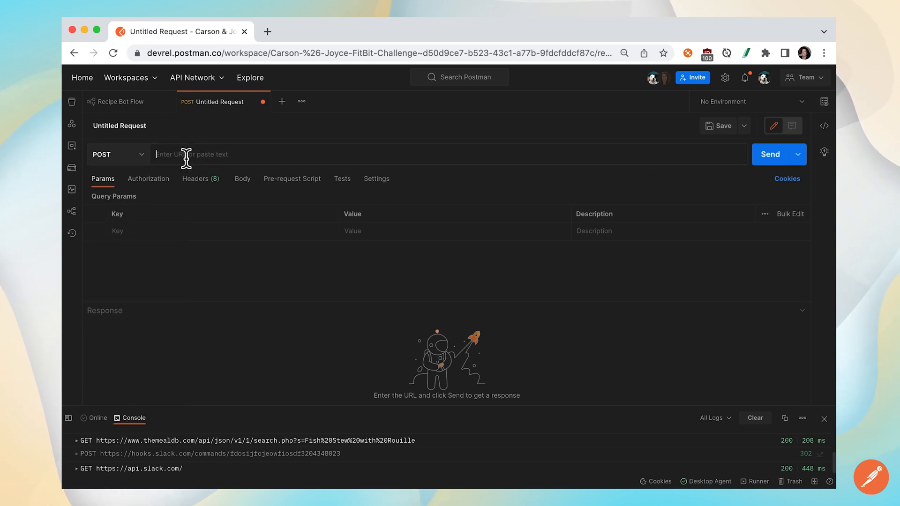
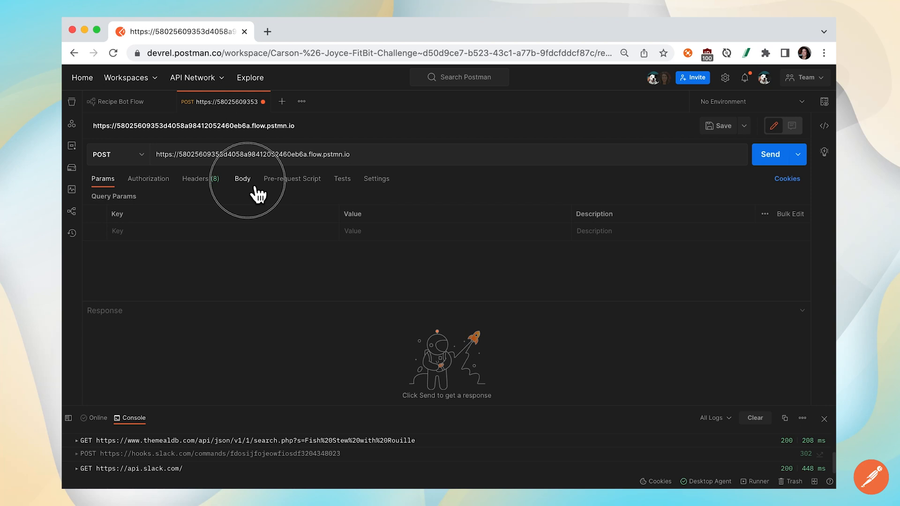
{"action": "left_click", "coordinate": [242, 178]}
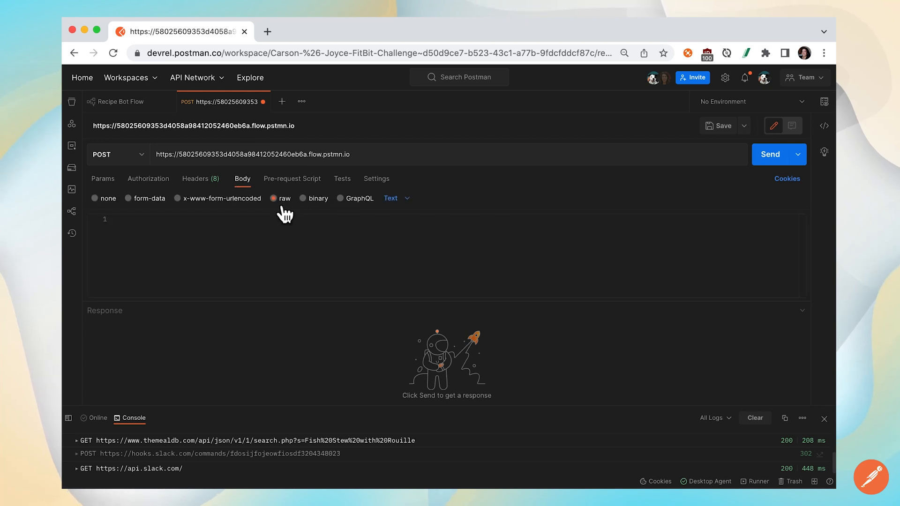
{"action": "type", "text": "test data"}
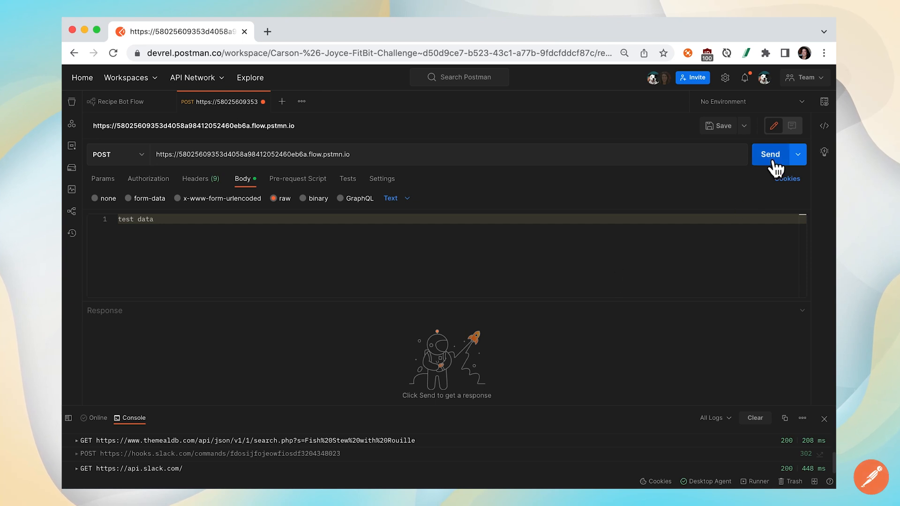
{"action": "left_click", "coordinate": [771, 154]}
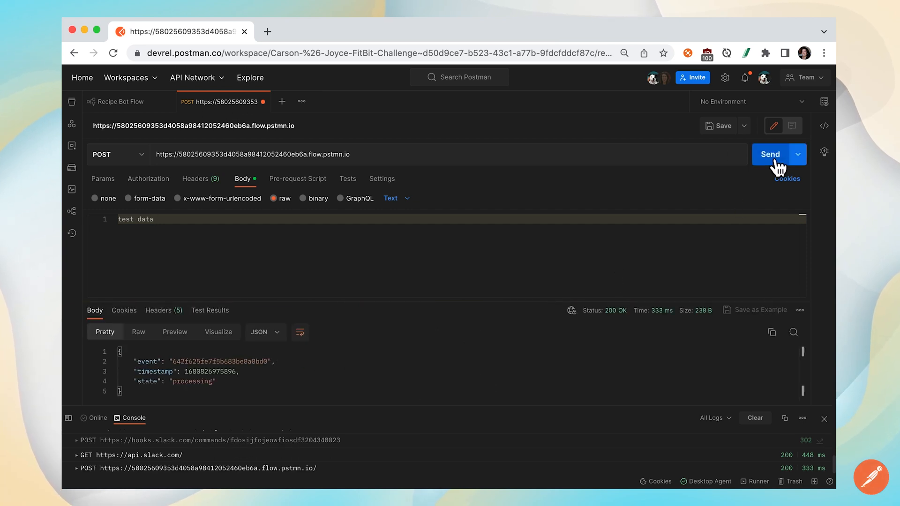
{"action": "left_click", "coordinate": [770, 154]}
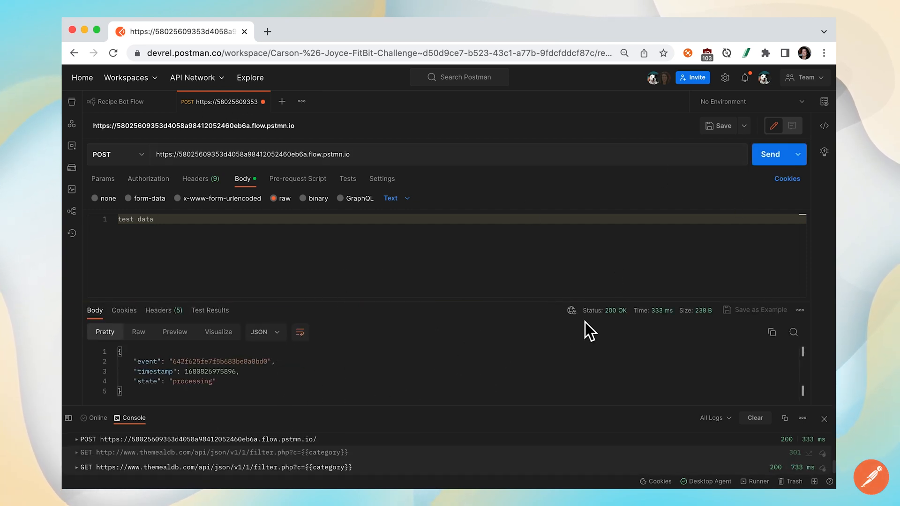
{"action": "mouse_move", "coordinate": [433, 146]}
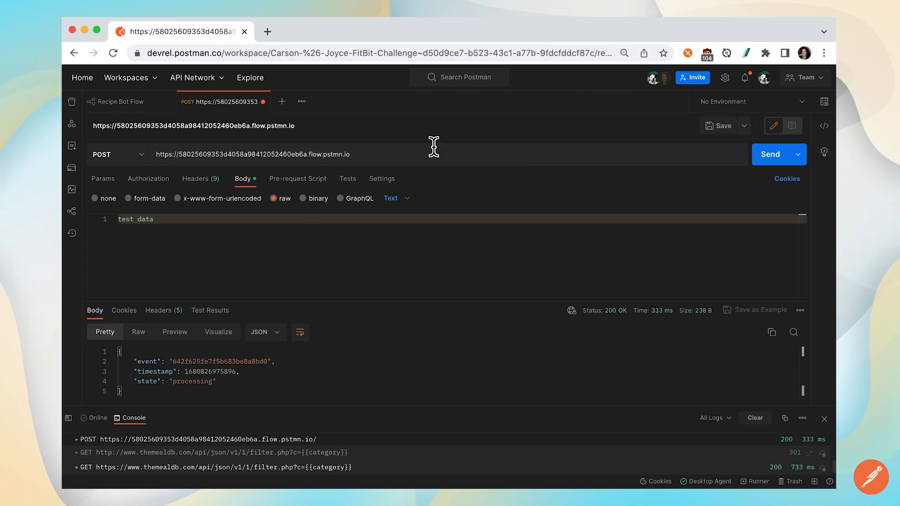
{"action": "mouse_move", "coordinate": [416, 143]}
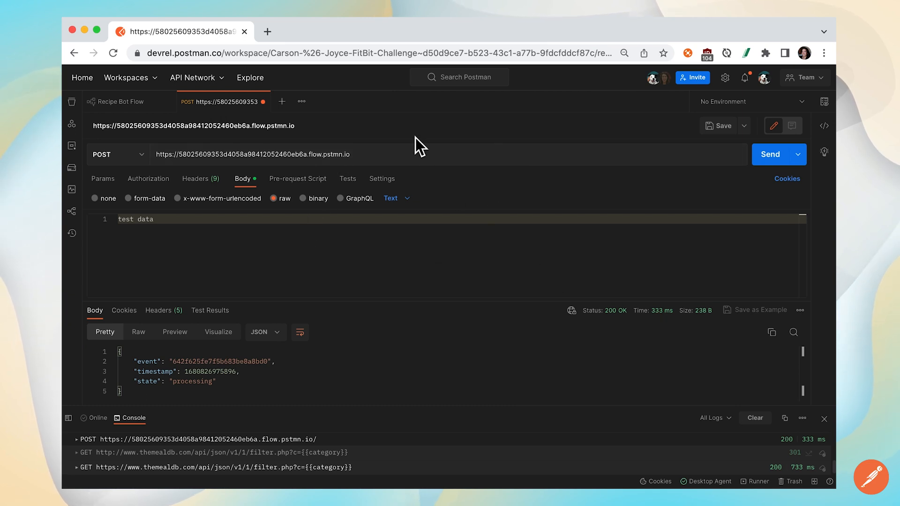
{"action": "mouse_move", "coordinate": [120, 114]}
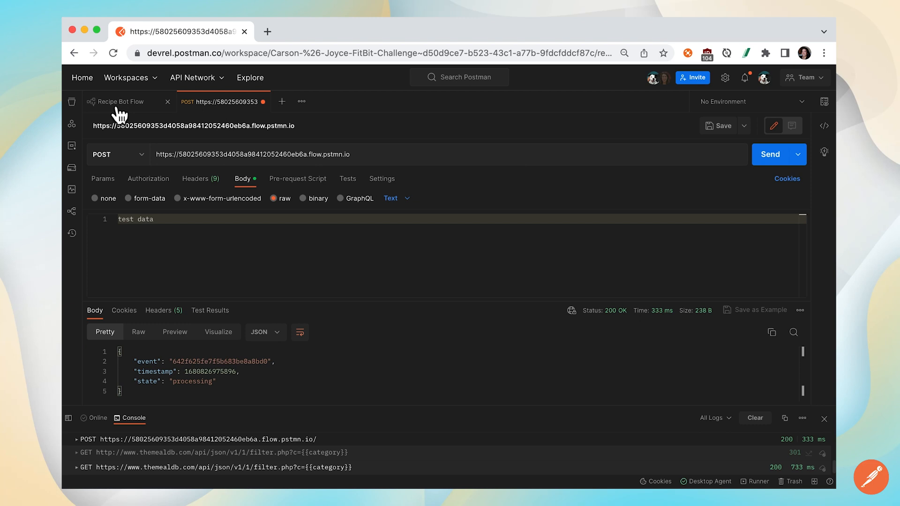
- Review the cloud run's webhook events and console log, then return to editing the flow
{"action": "left_click", "coordinate": [121, 101]}
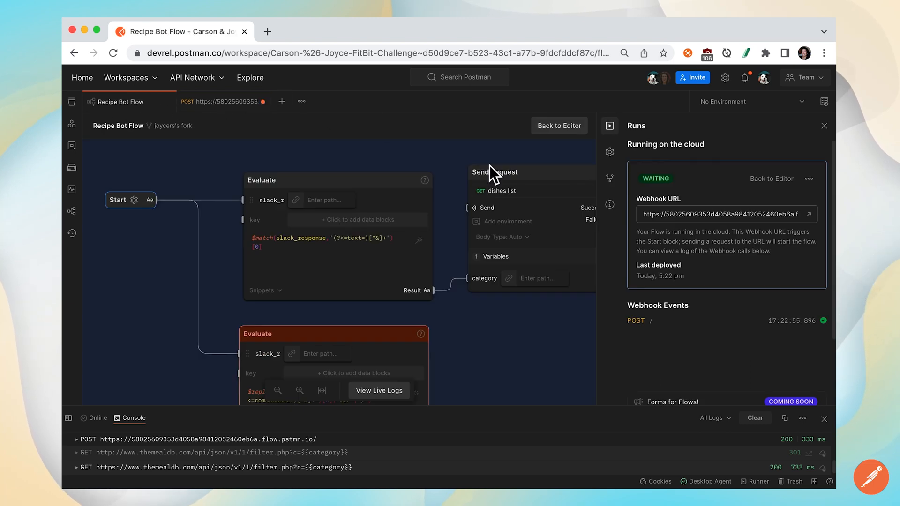
{"action": "mouse_move", "coordinate": [670, 322]}
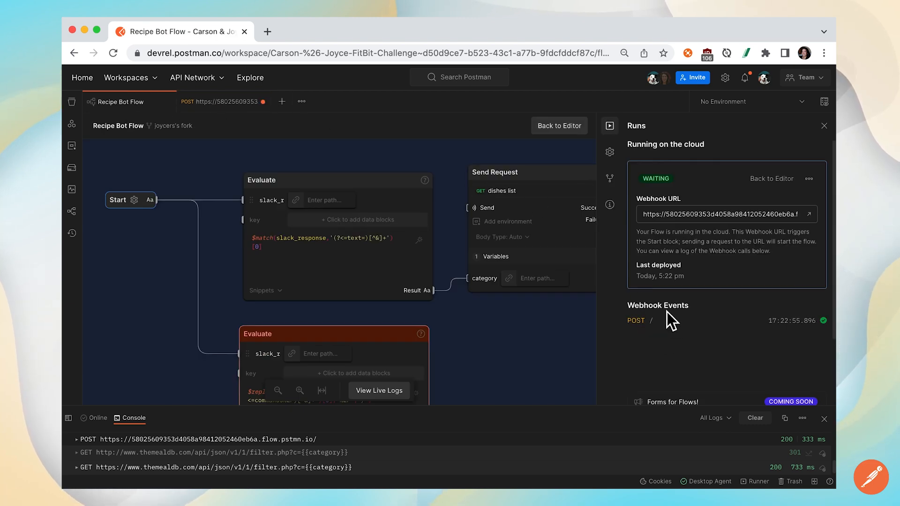
{"action": "mouse_move", "coordinate": [694, 372]}
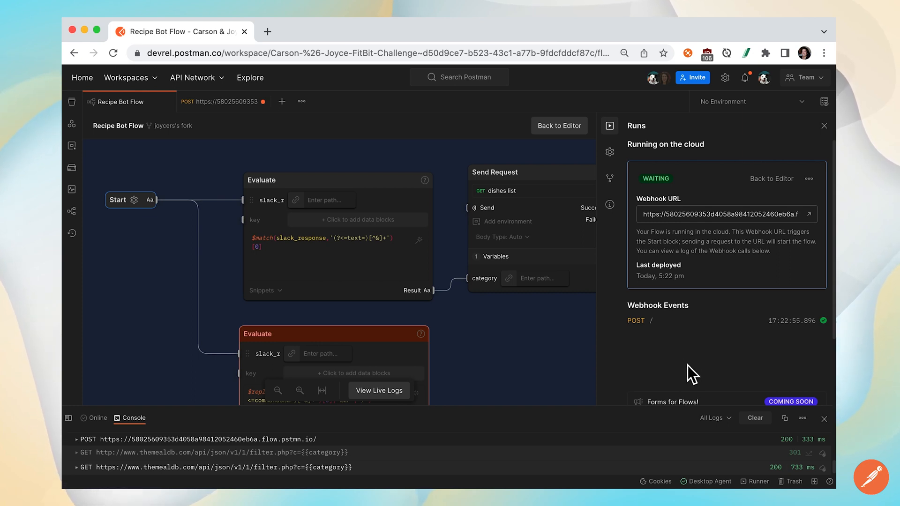
{"action": "mouse_move", "coordinate": [763, 197]}
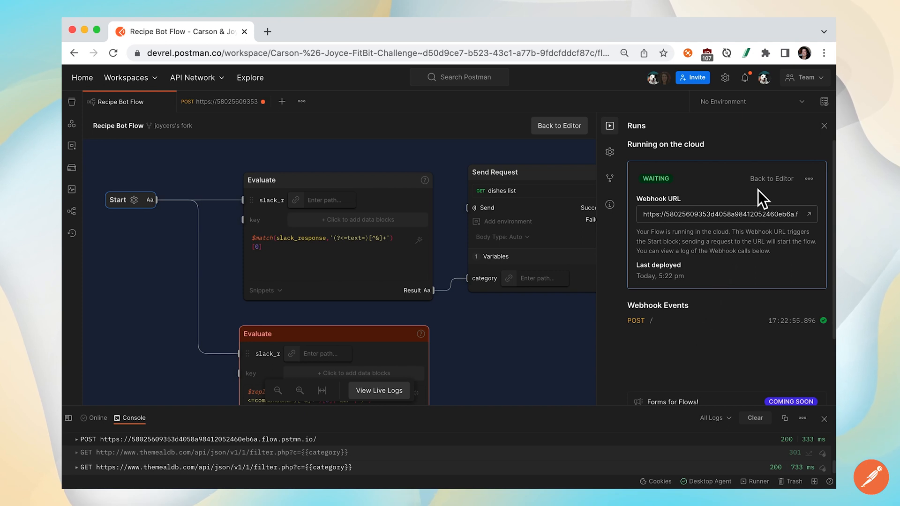
{"action": "left_click", "coordinate": [559, 125]}
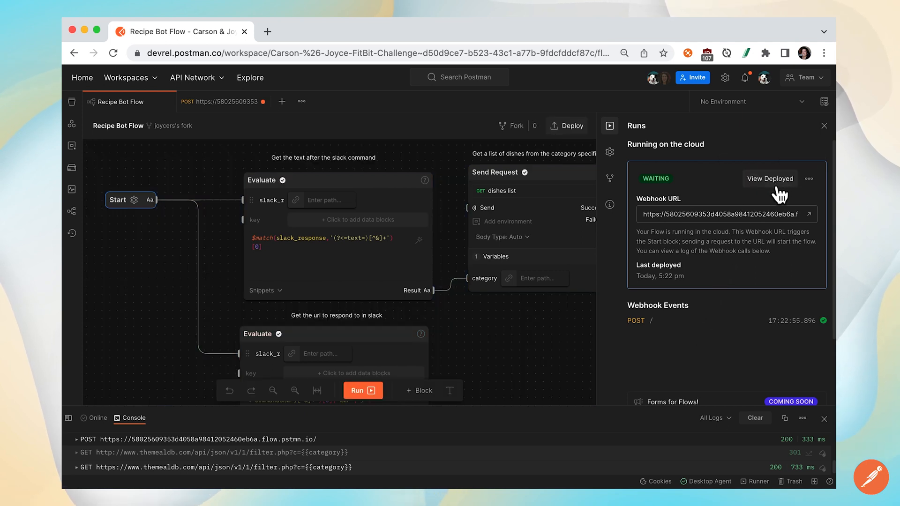
{"action": "left_click", "coordinate": [824, 126]}
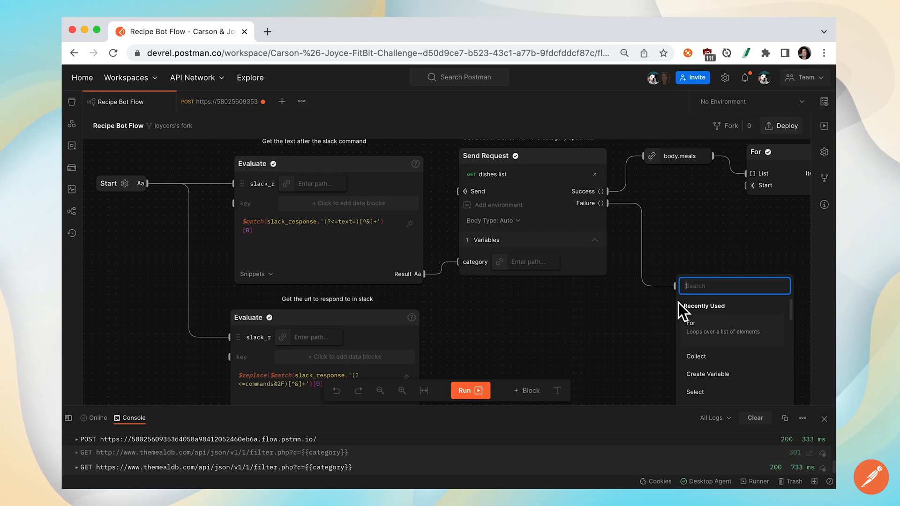
{"action": "mouse_move", "coordinate": [786, 126]}
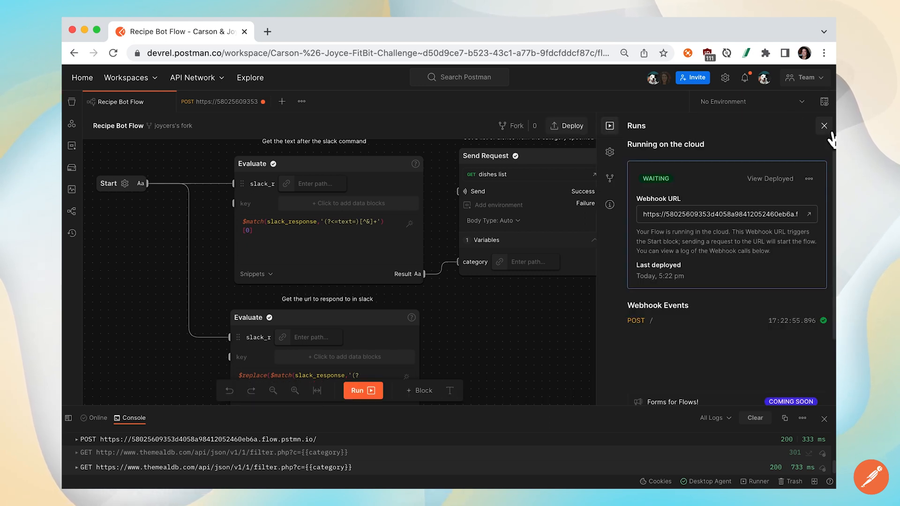
{"action": "mouse_move", "coordinate": [718, 347]}
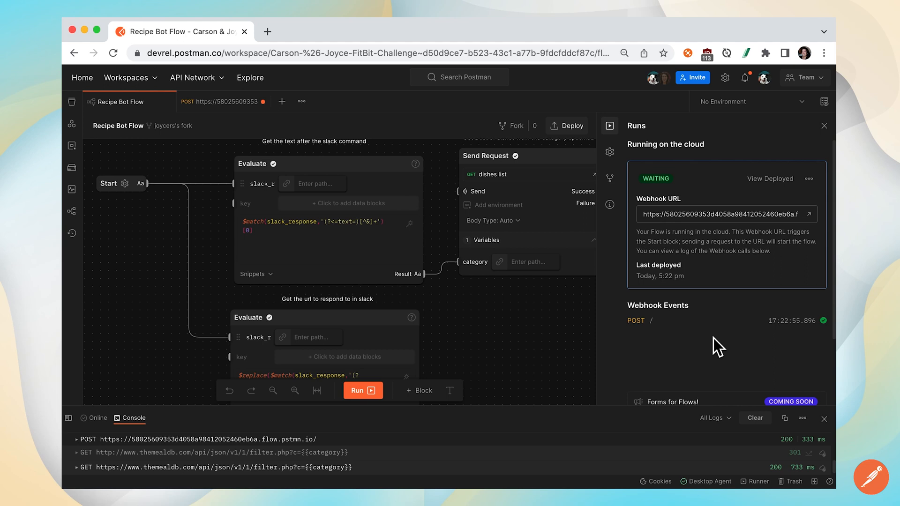
{"action": "mouse_move", "coordinate": [671, 258]}
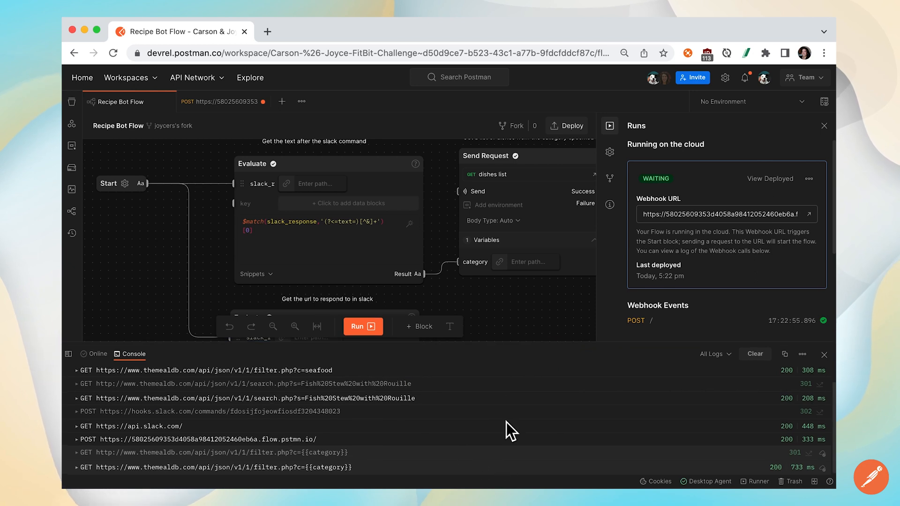
{"action": "mouse_move", "coordinate": [823, 354]}
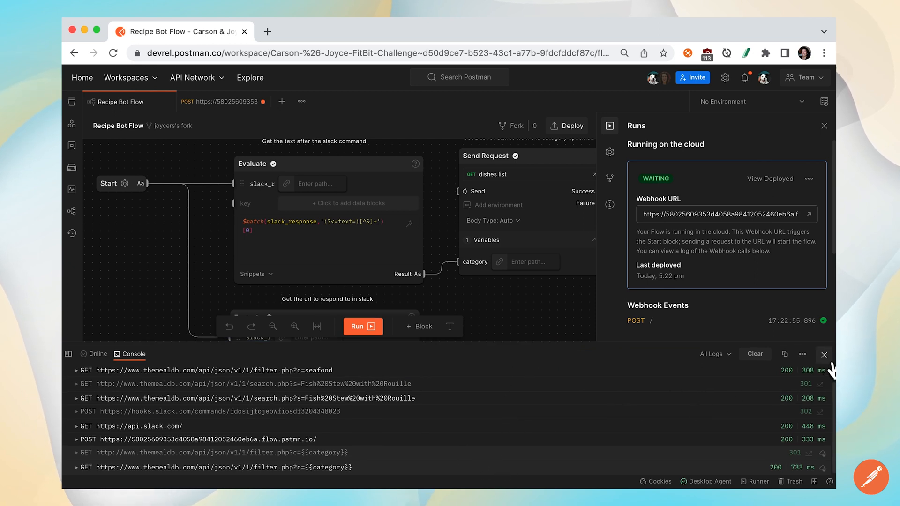
- Show the Start block's sample Slack webhook data containing text=seafood
{"action": "left_click", "coordinate": [824, 126]}
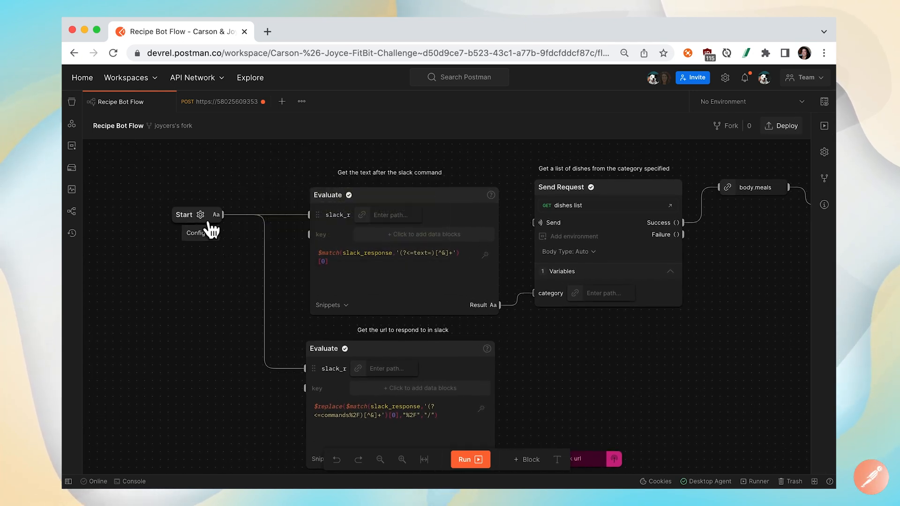
{"action": "left_click", "coordinate": [201, 213]}
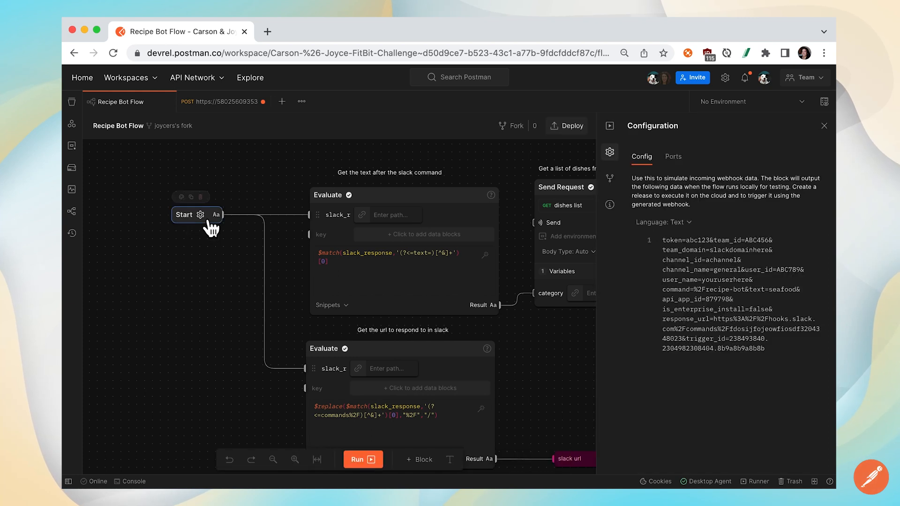
{"action": "mouse_move", "coordinate": [702, 367]}
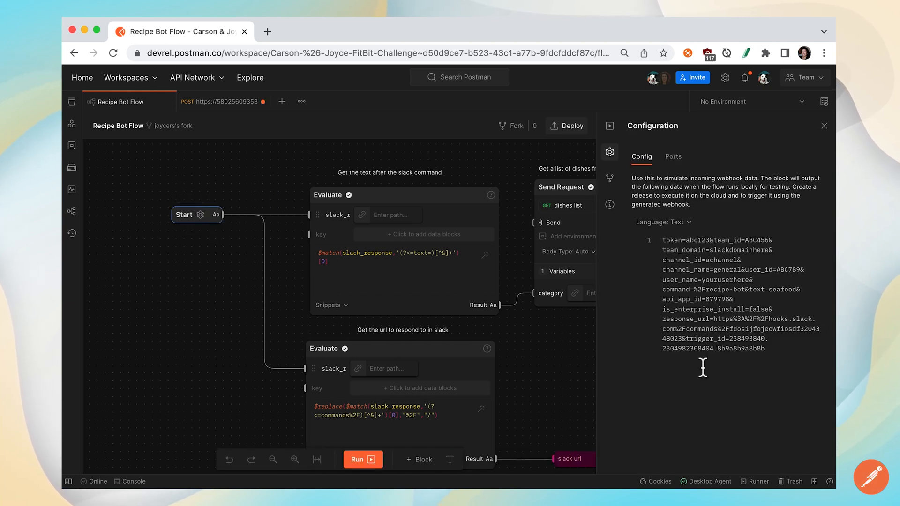
{"action": "mouse_move", "coordinate": [206, 183]}
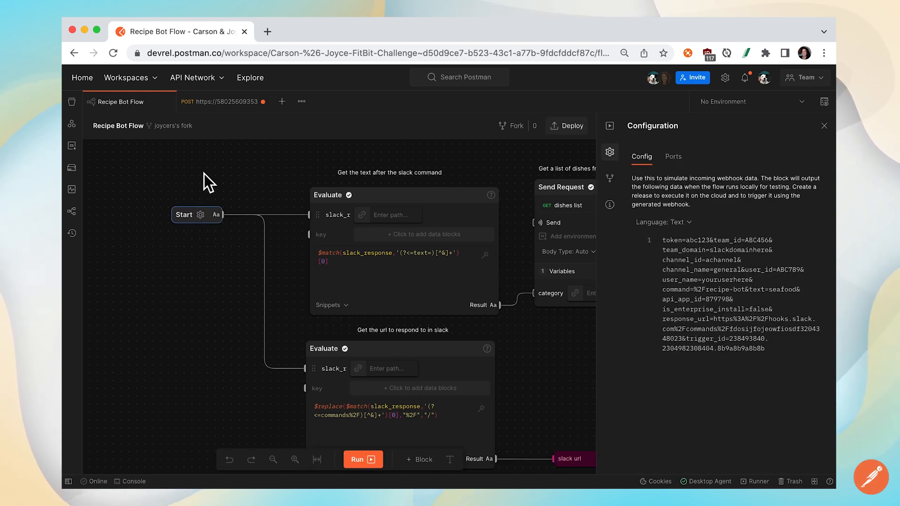
{"action": "mouse_move", "coordinate": [486, 320]}
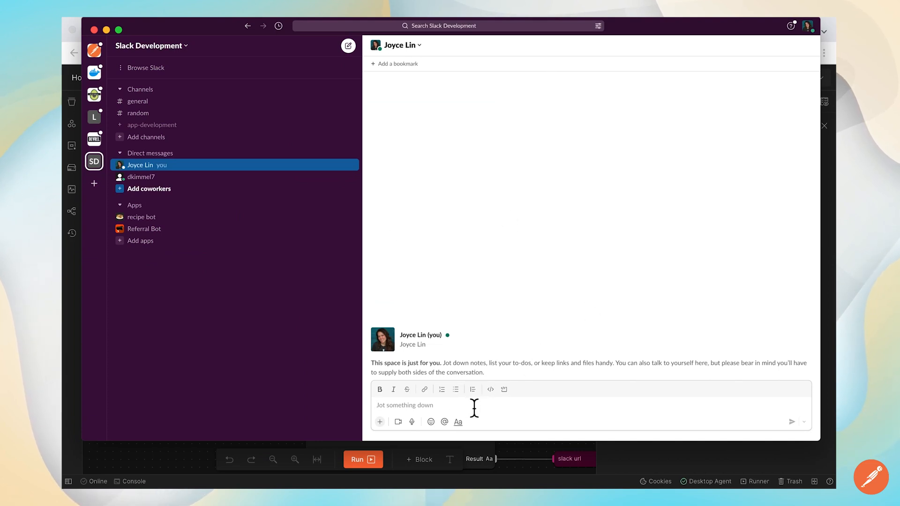
- Send '/recipe-bot seafood' in Slack and receive a recipe name with YouTube link
{"action": "type", "text": "/recip"}
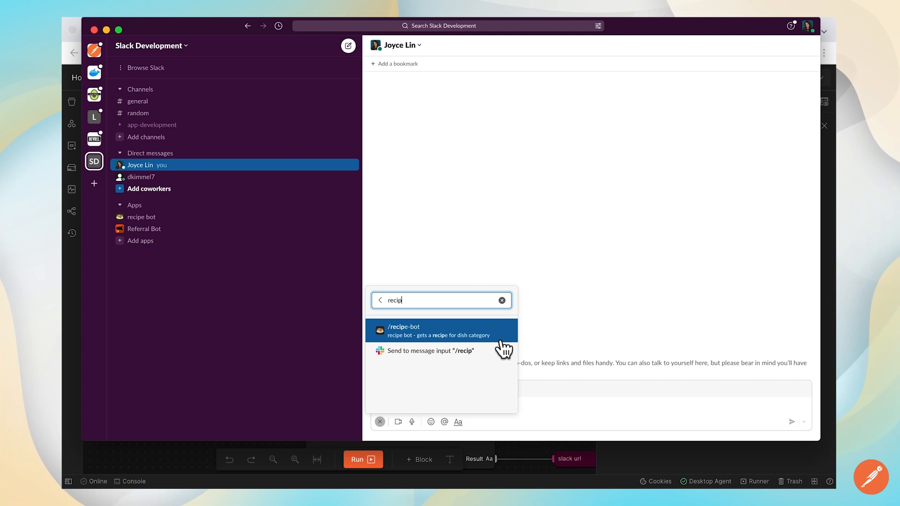
{"action": "left_click", "coordinate": [427, 330]}
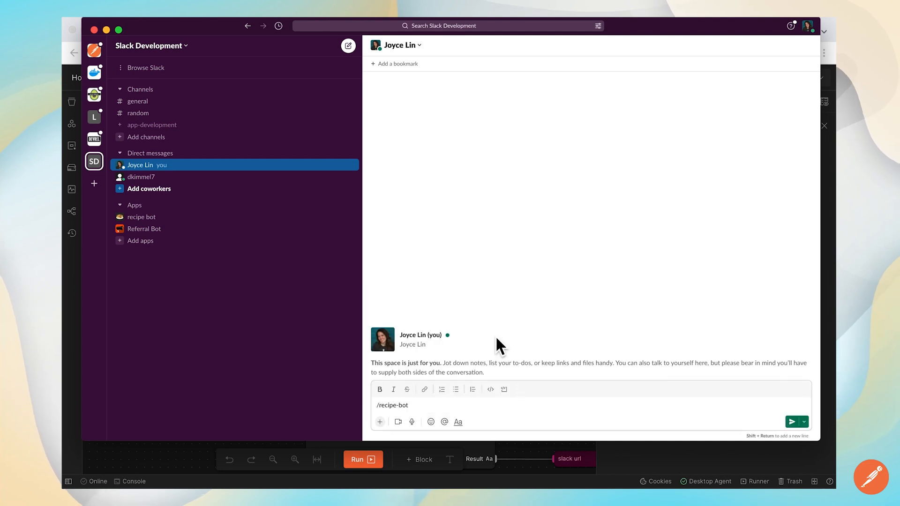
{"action": "type", "text": "seafood"}
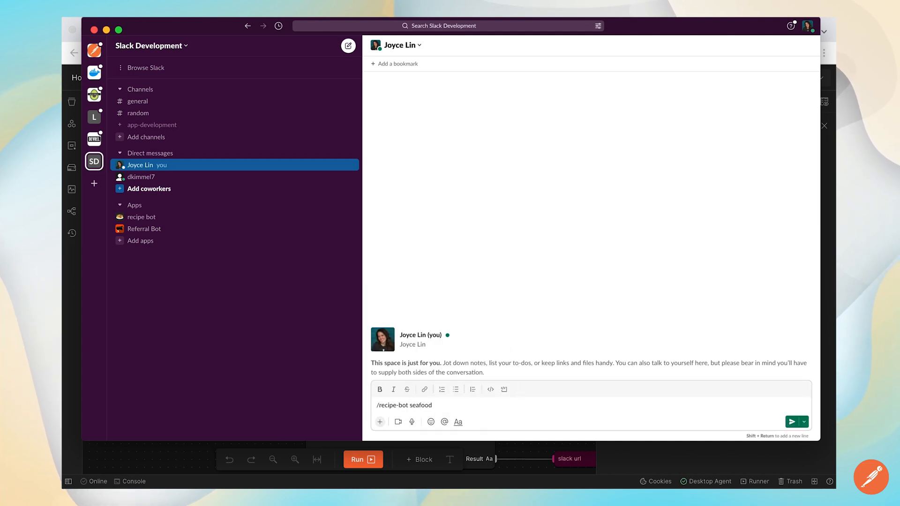
{"action": "left_click", "coordinate": [792, 421]}
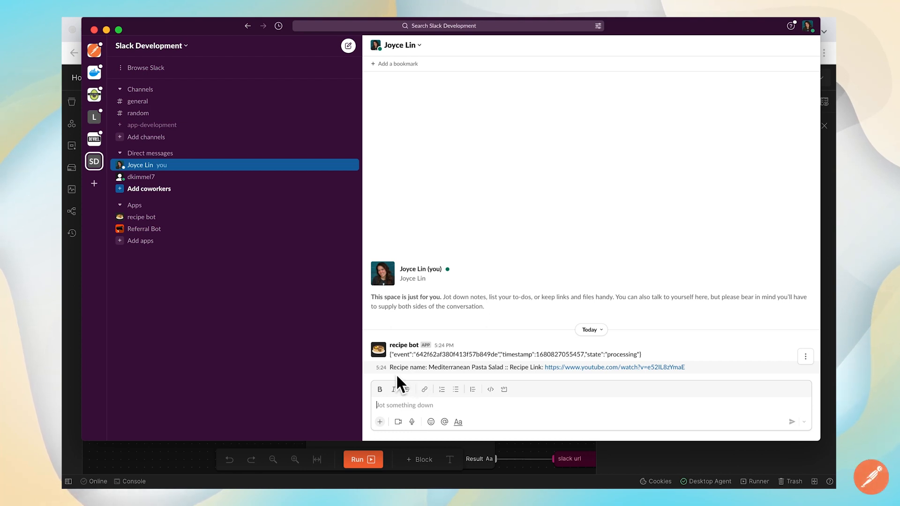
{"action": "mouse_move", "coordinate": [395, 376]}
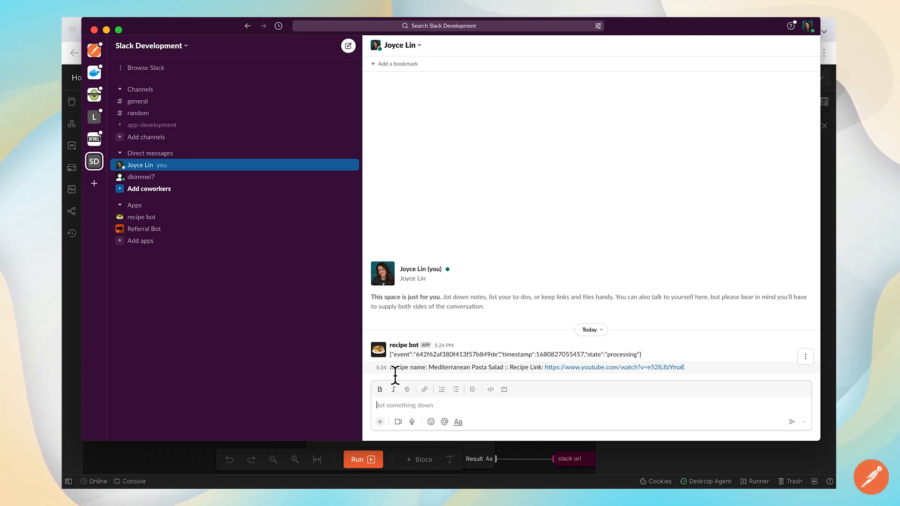
{"action": "mouse_move", "coordinate": [449, 383]}
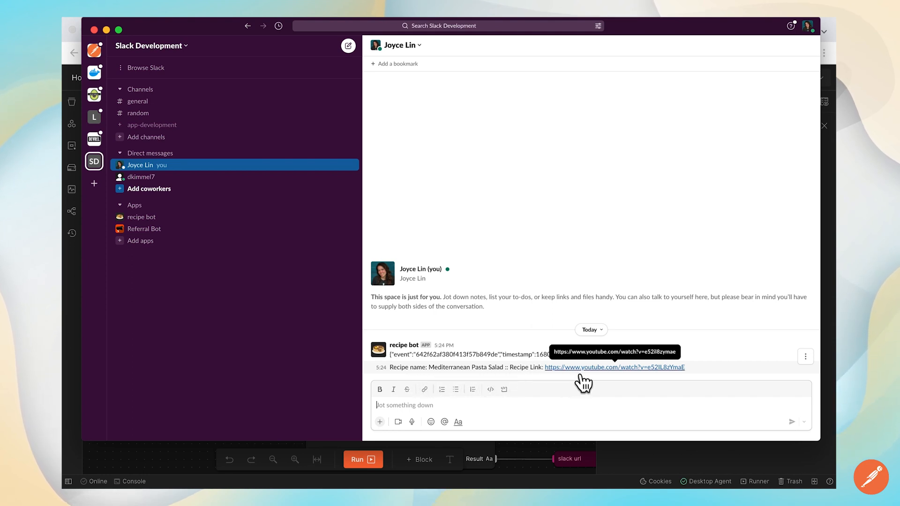
{"action": "mouse_move", "coordinate": [737, 379]}
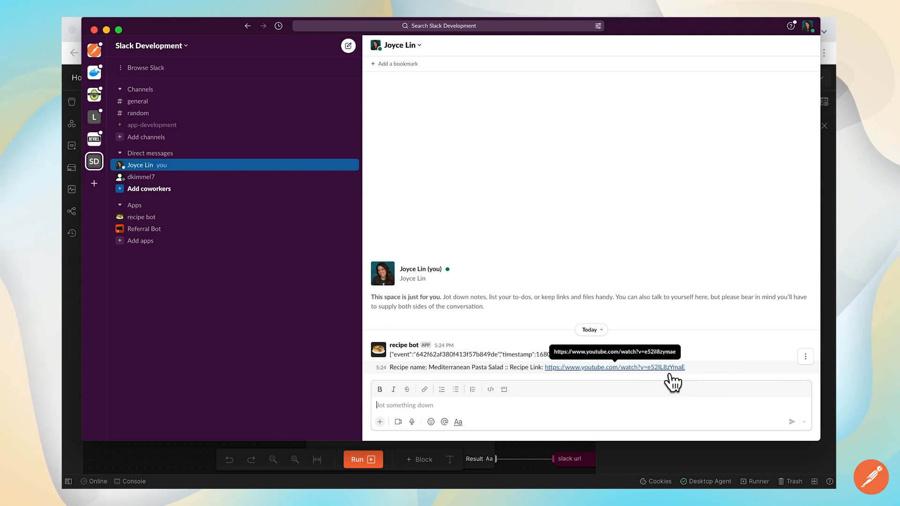
{"action": "mouse_move", "coordinate": [664, 445]}
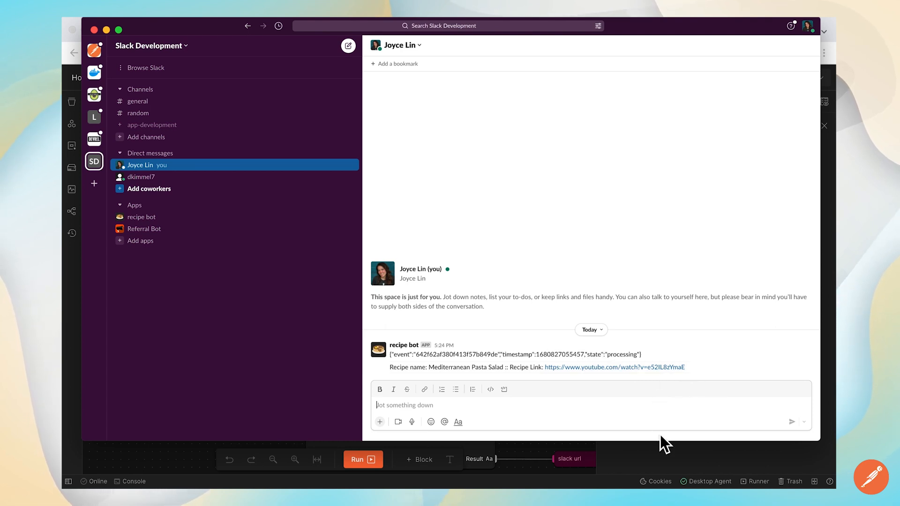
{"action": "mouse_move", "coordinate": [649, 471]}
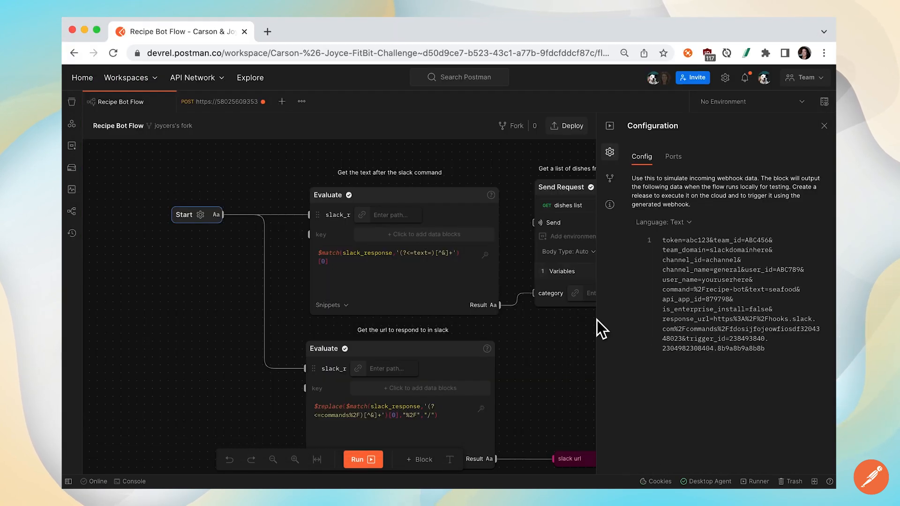
- Close the Start block configuration and pan to the flow's final Slack-posting blocks
{"action": "left_click", "coordinate": [824, 126]}
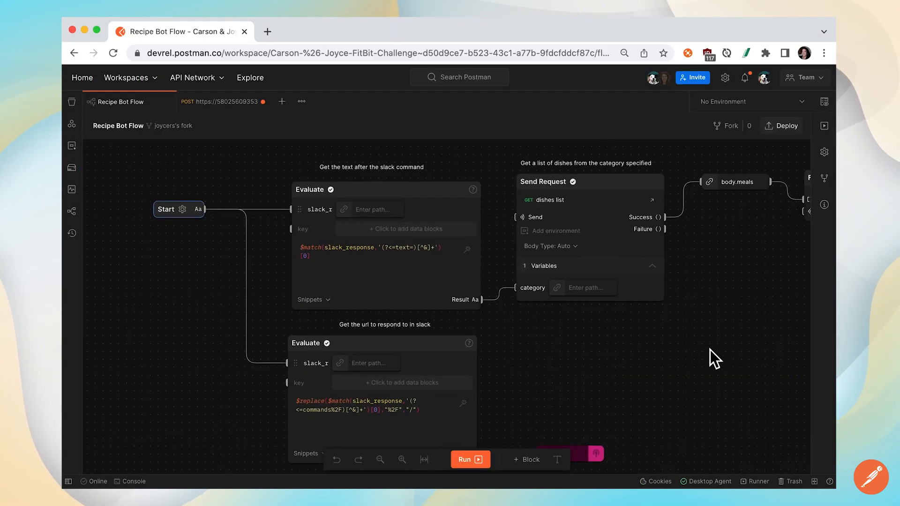
{"action": "left_click", "coordinate": [380, 459]}
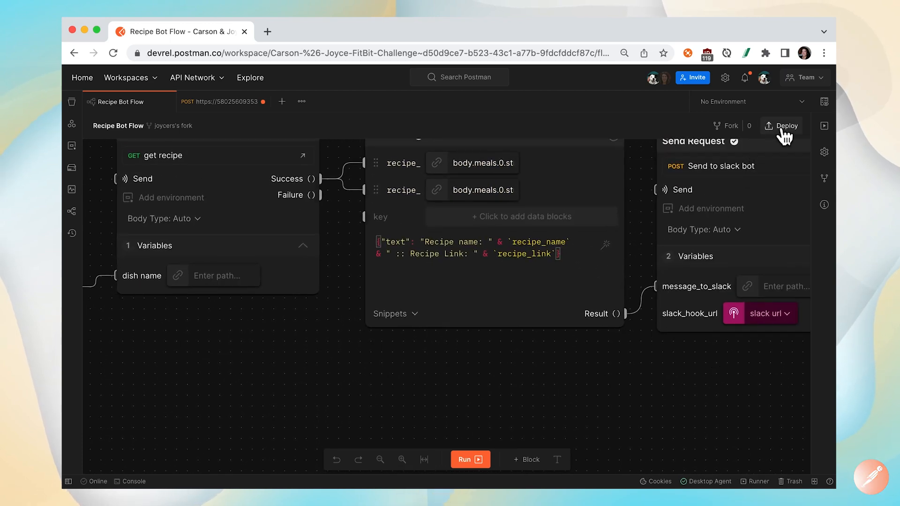
{"action": "mouse_move", "coordinate": [786, 126]}
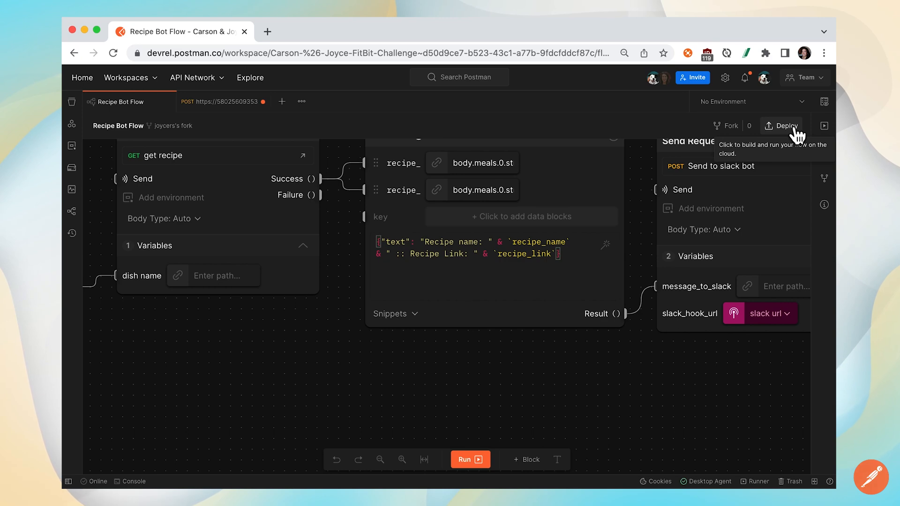